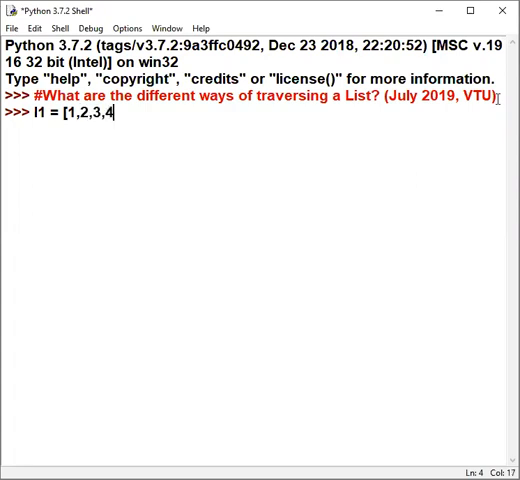
# Step: Enter l1 = [1,2,3,4,5] at the prompt and display its value [1, 2, 3, 4, 5]
pyautogui.write(',5')
pyautogui.press('enter')
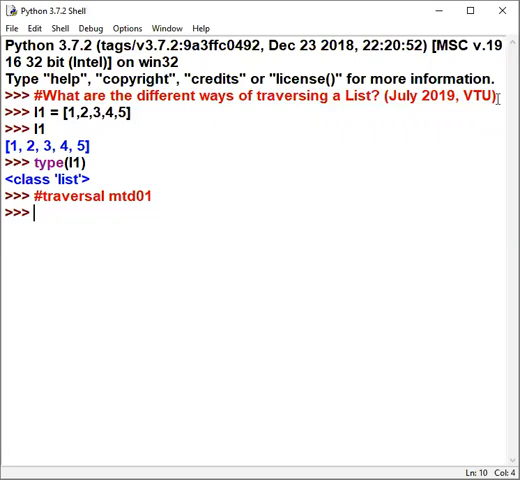
# Step: Run a for loop printing each element of l1, then start a '#tr' comment
pyautogui.write('for ele in l1:')
pyautogui.write('print(ele')
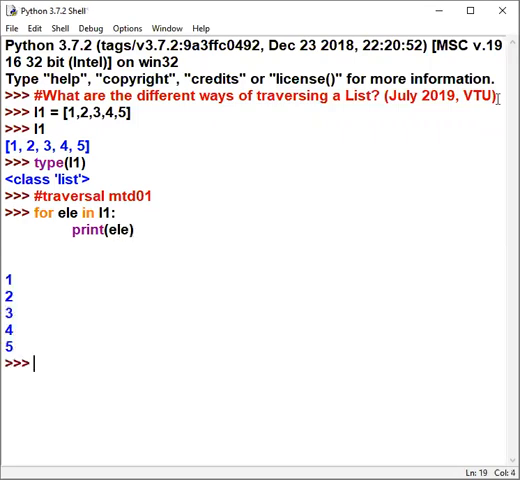
pyautogui.write('#tr')
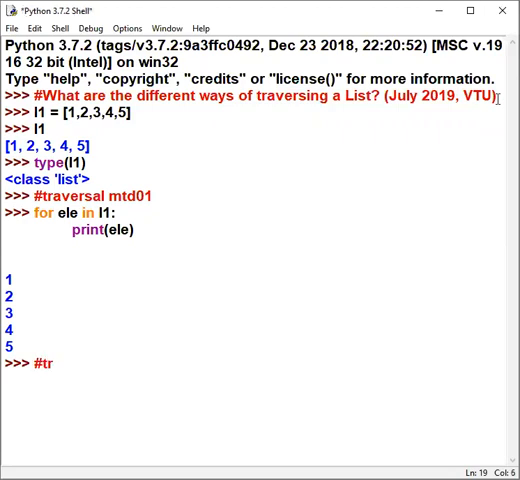